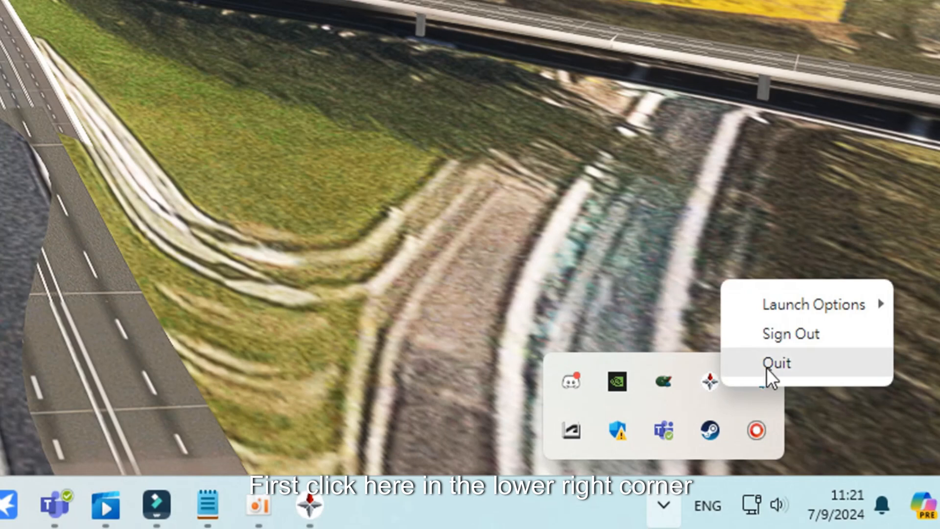
# - Quit the background application from its system tray icon
pyautogui.click(775, 363)
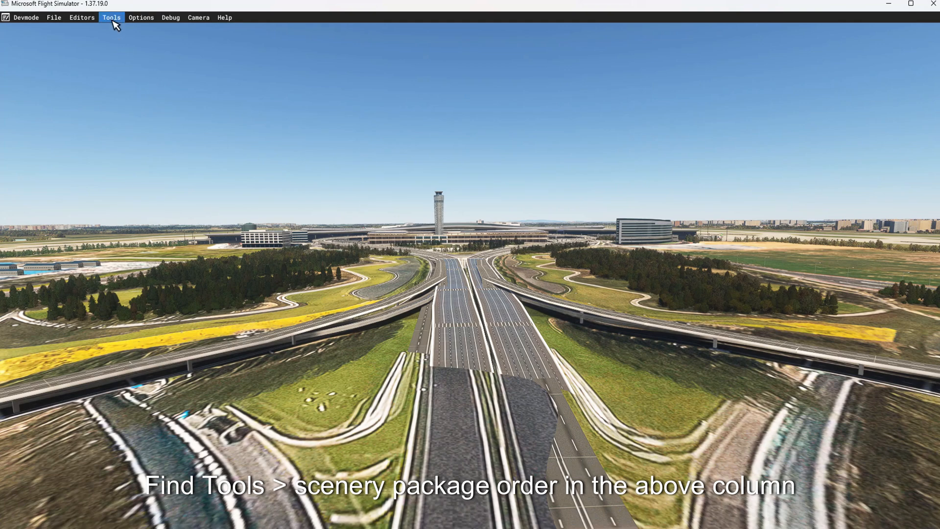
# - Bring up the Scenery package order (WIP) list from the developer Tools menu
pyautogui.click(112, 16)
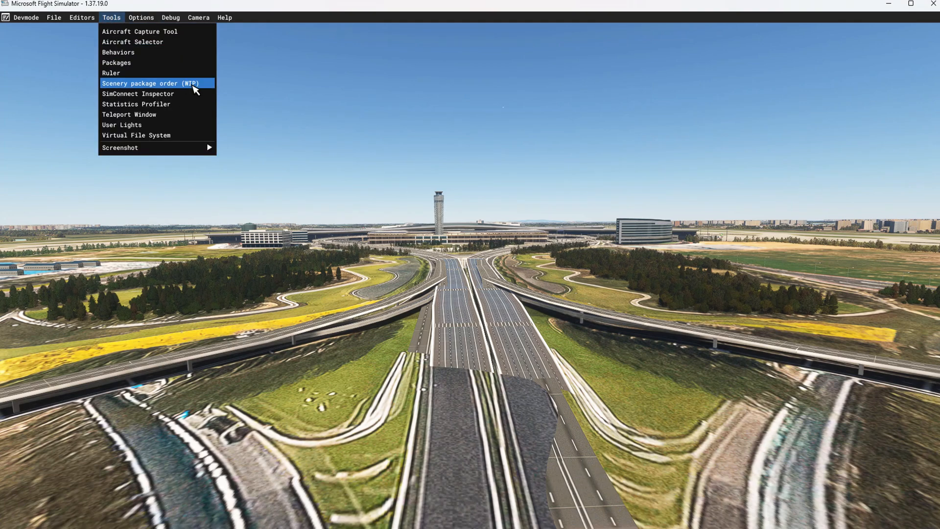
pyautogui.click(150, 83)
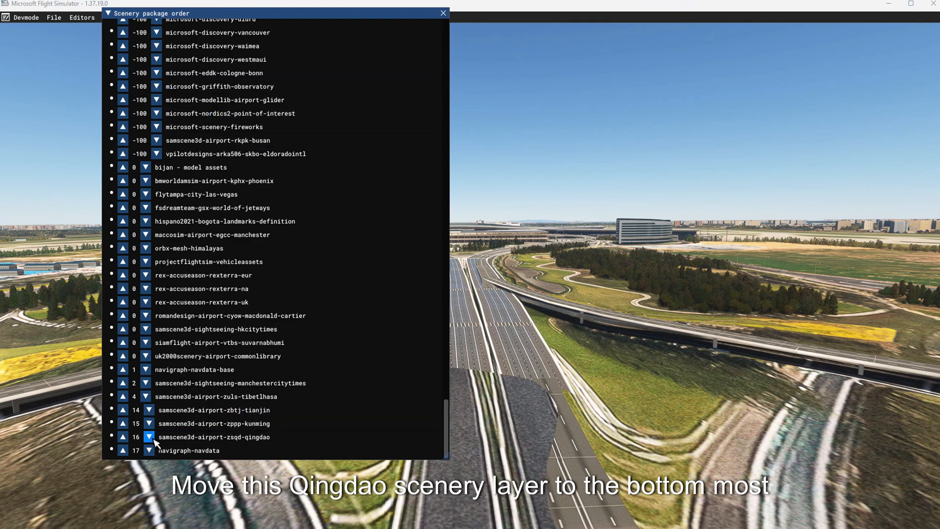
# - Move Qingdao and Lhasa sceneries down below navigraph-navdata, leaving Qingdao last, and close the list
pyautogui.click(149, 437)
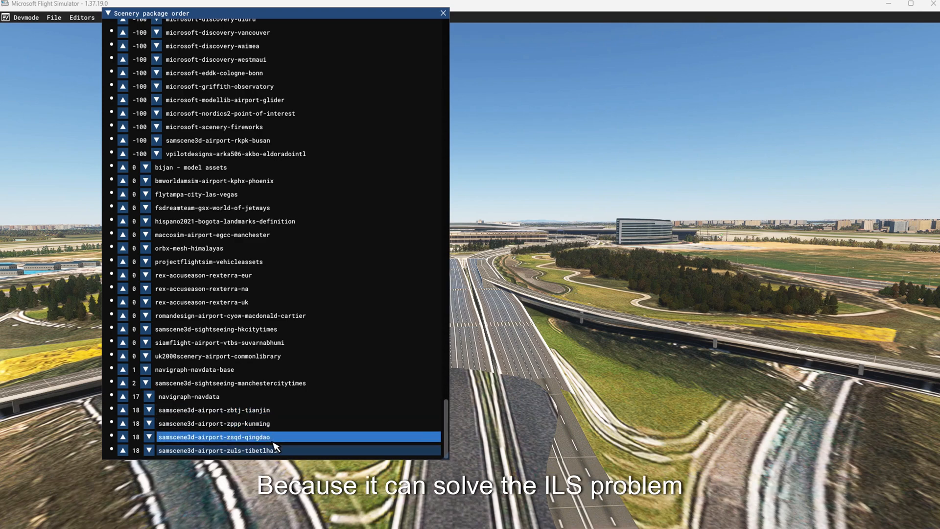
pyautogui.click(123, 451)
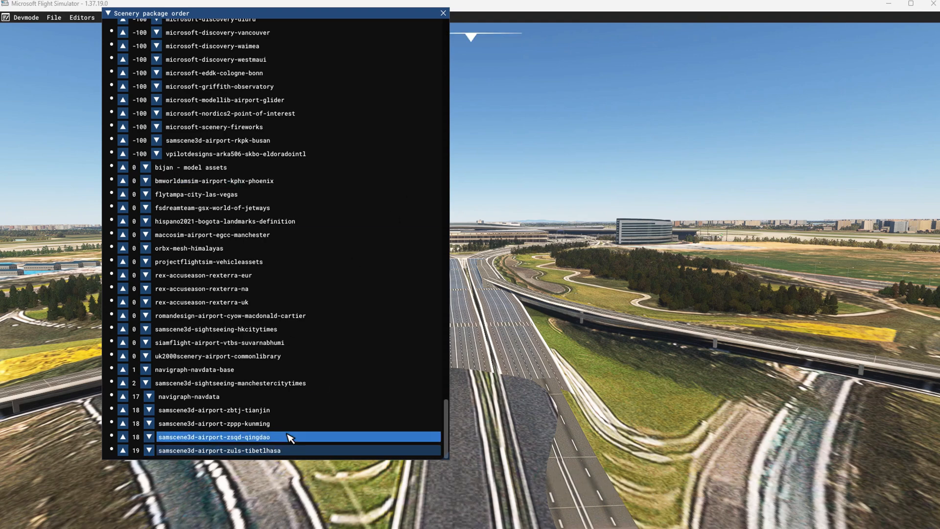
pyautogui.click(147, 436)
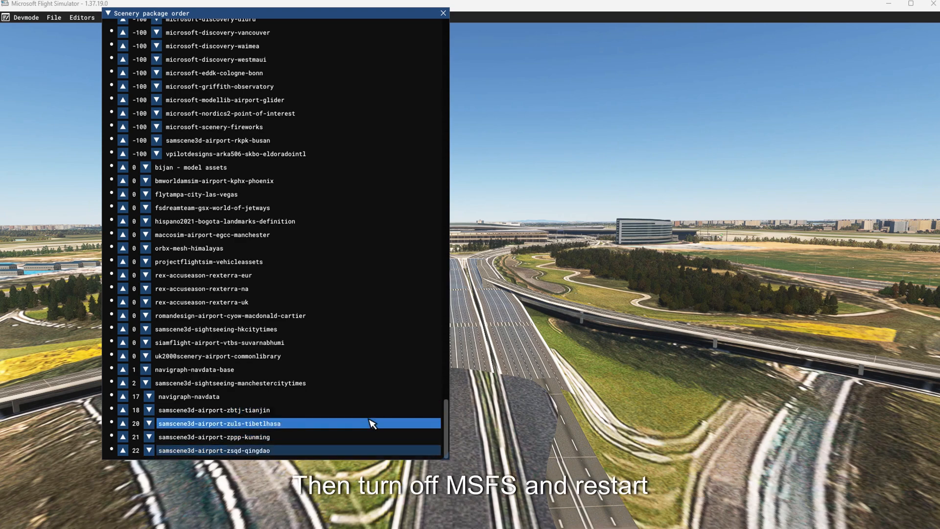
pyautogui.click(442, 13)
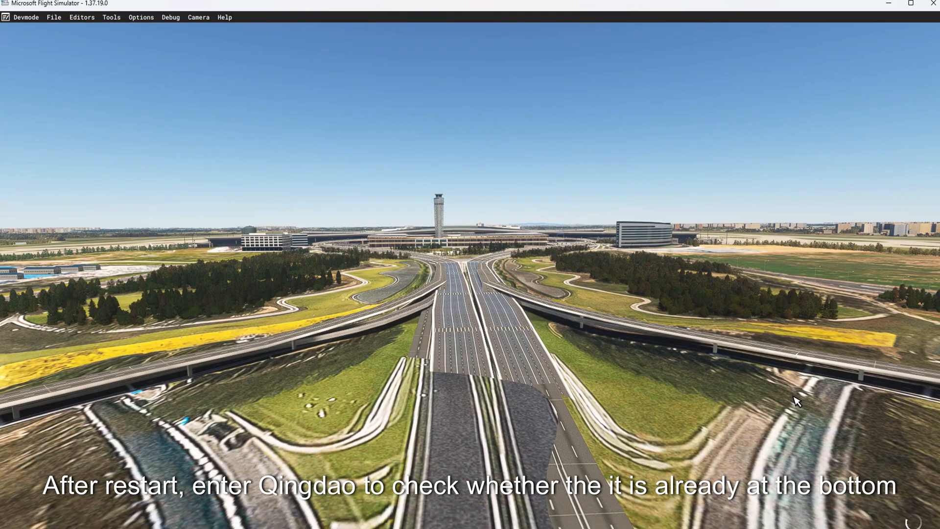
# - Reopen the Scenery package order list after restart to confirm Qingdao is still last
pyautogui.click(111, 16)
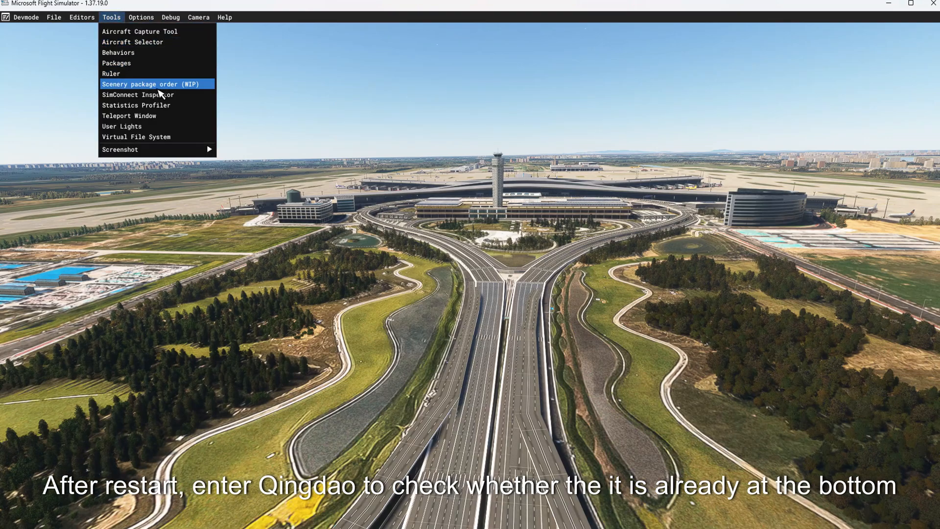
pyautogui.click(155, 83)
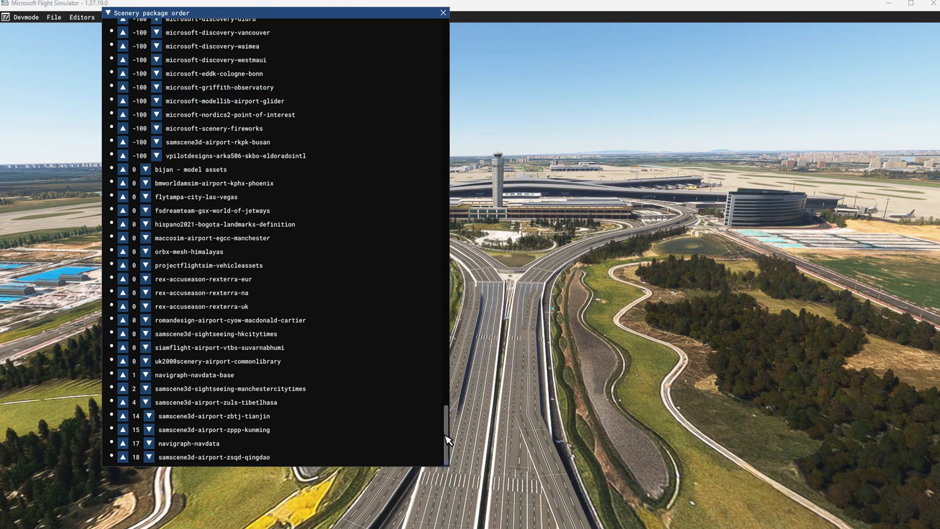
pyautogui.moveTo(389, 468)
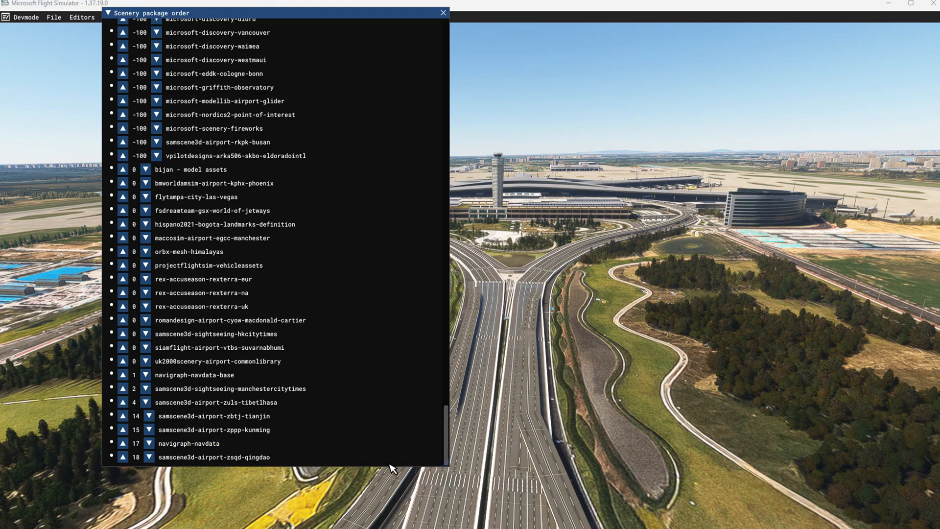